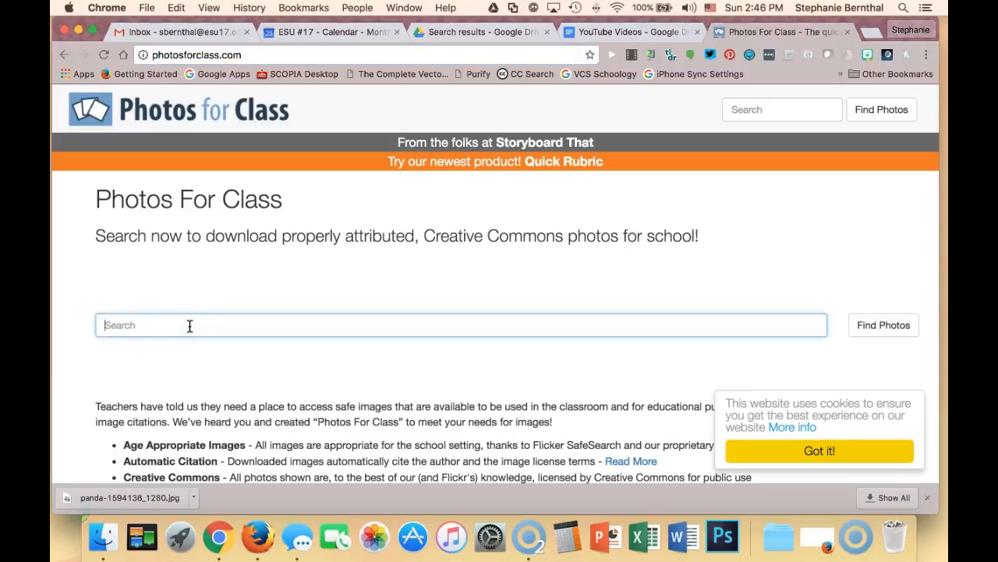
Step: Search Photos for Class for 'panda' using the suggested term
{"action": "type", "text": "panda"}
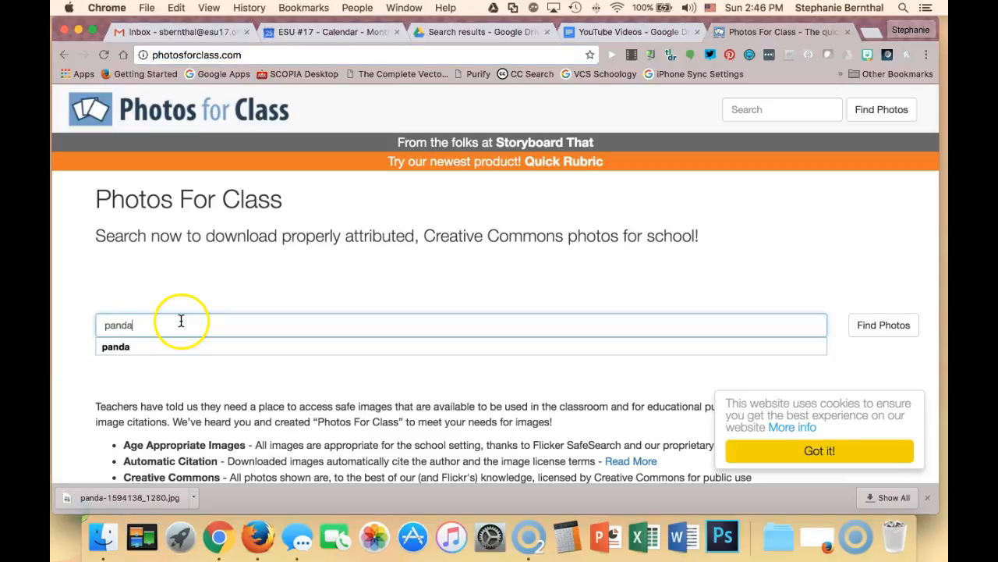
{"action": "left_click", "coordinate": [883, 325]}
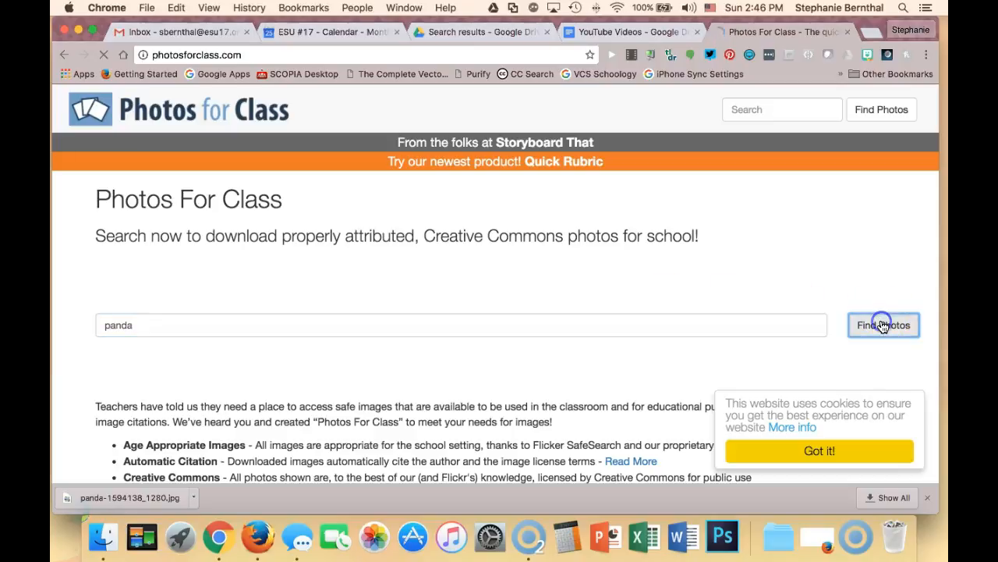
{"action": "left_click", "coordinate": [882, 325]}
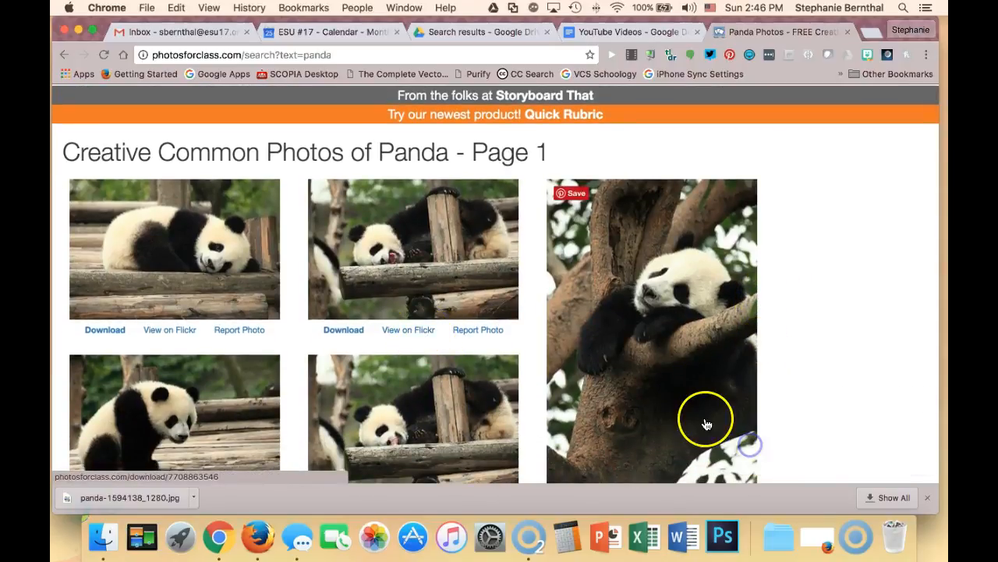
Step: Scroll down through the Creative Commons panda photo results
{"action": "scroll", "scroll_direction": "down", "scroll_amount": 3}
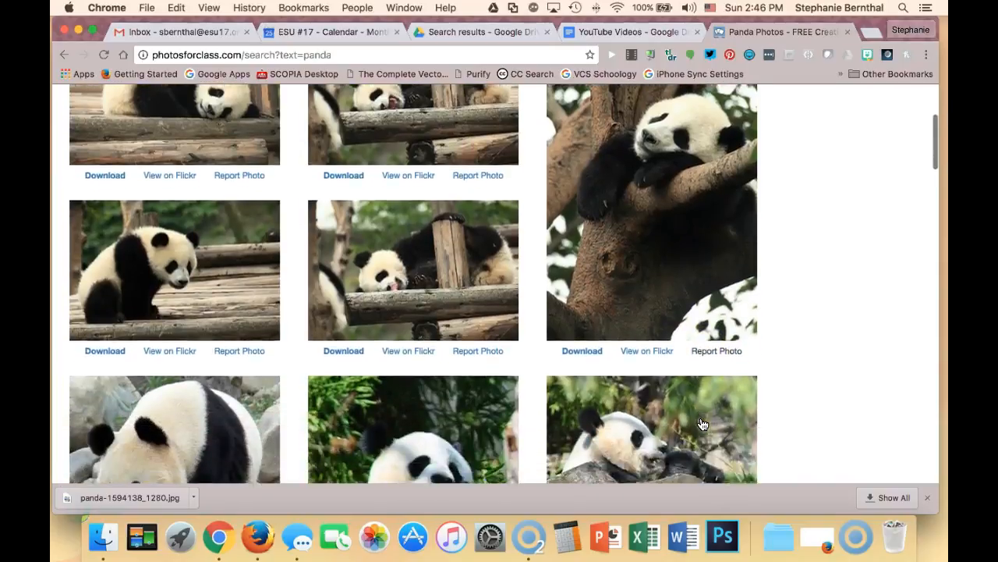
{"action": "scroll", "scroll_direction": "down", "scroll_amount": 3}
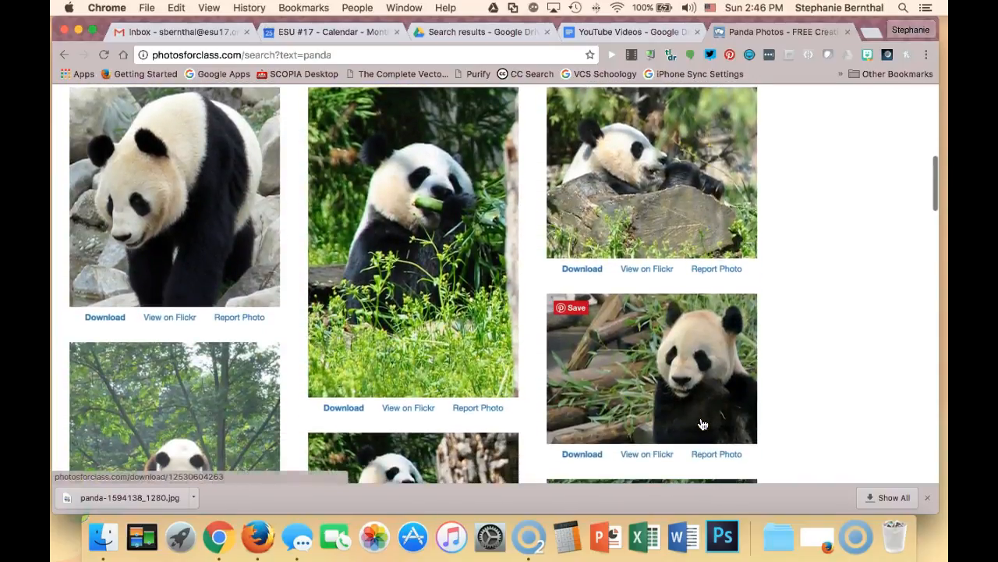
{"action": "scroll", "scroll_direction": "down", "scroll_amount": 3}
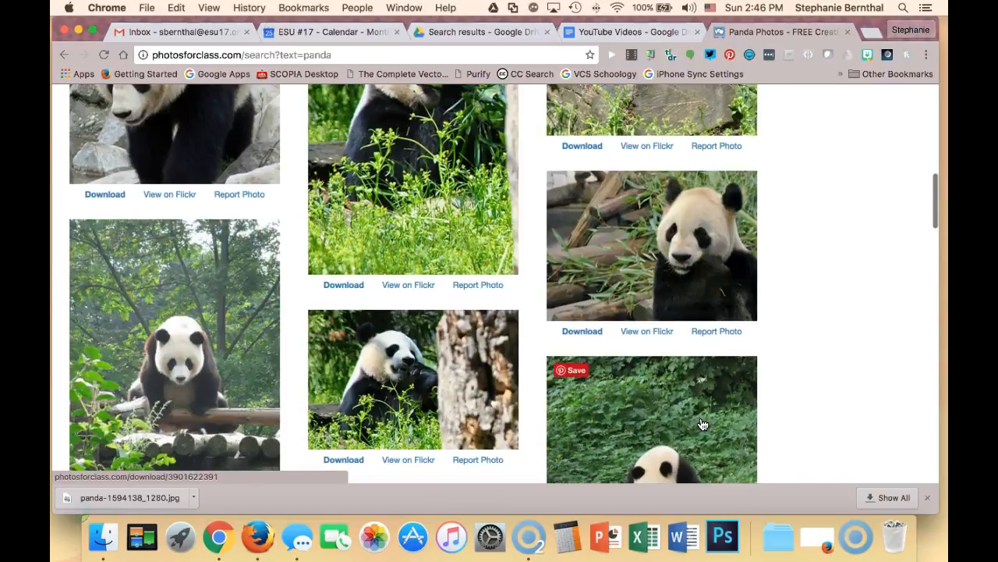
{"action": "scroll", "scroll_direction": "down", "scroll_amount": 3}
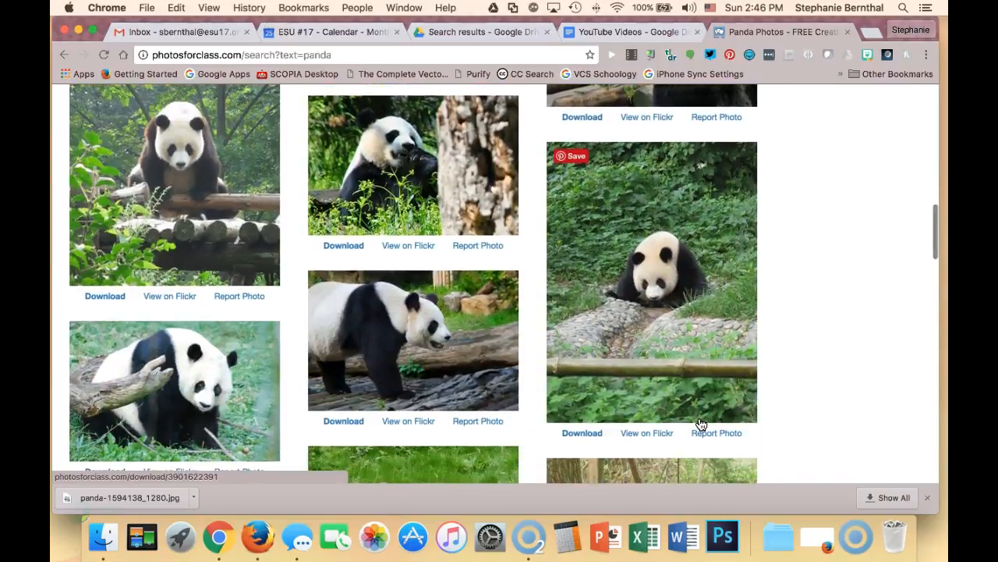
{"action": "mouse_move", "coordinate": [702, 424]}
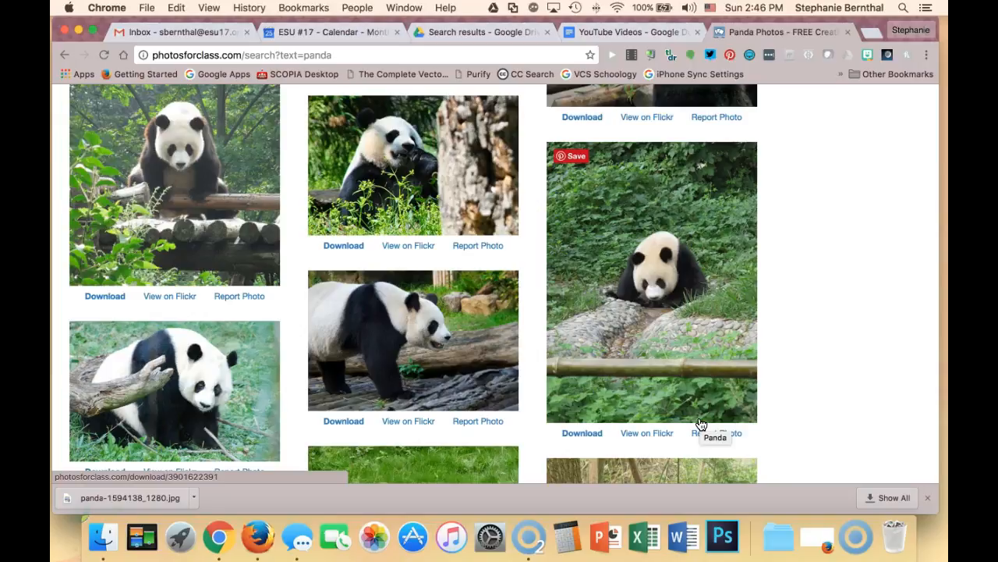
{"action": "scroll", "scroll_direction": "down", "scroll_amount": 3}
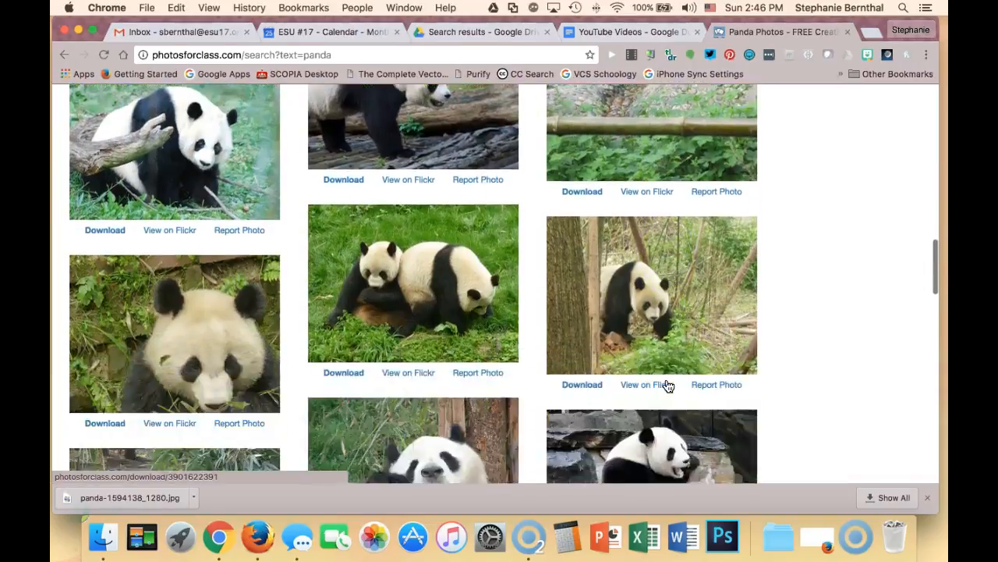
{"action": "scroll", "scroll_direction": "down", "scroll_amount": 3}
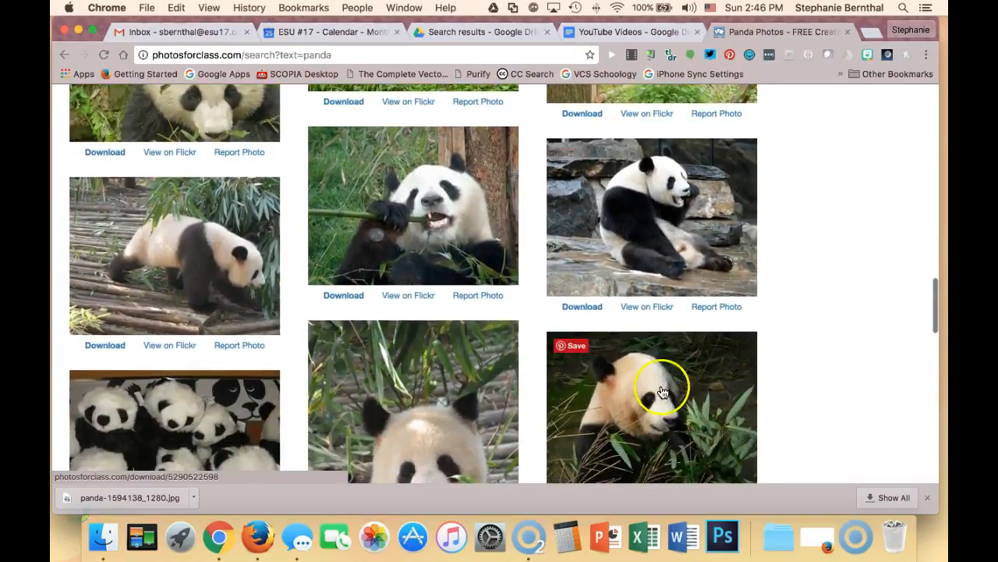
{"action": "scroll", "scroll_direction": "down", "scroll_amount": 3}
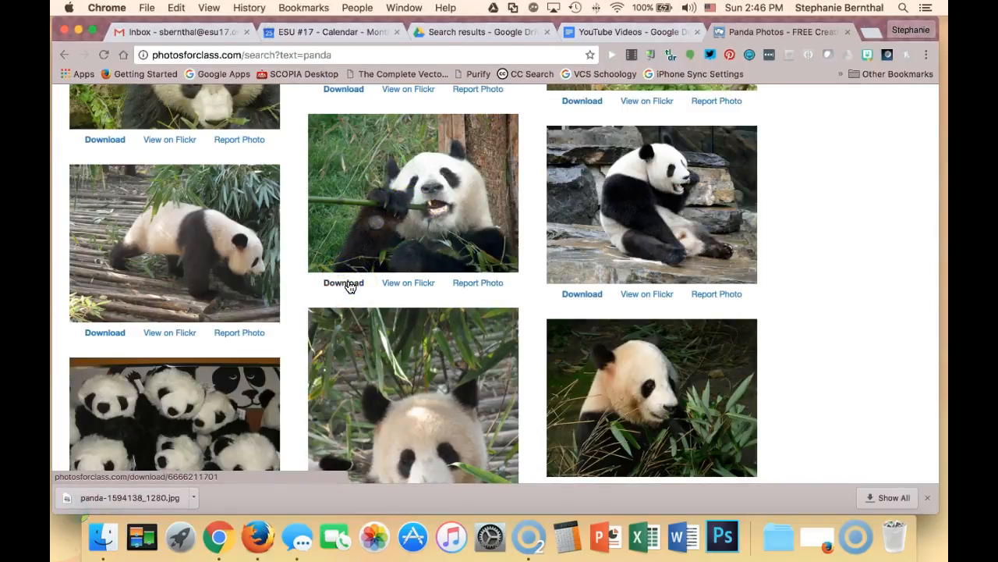
Step: Download the photo of the panda chewing bamboo
{"action": "left_click", "coordinate": [343, 282]}
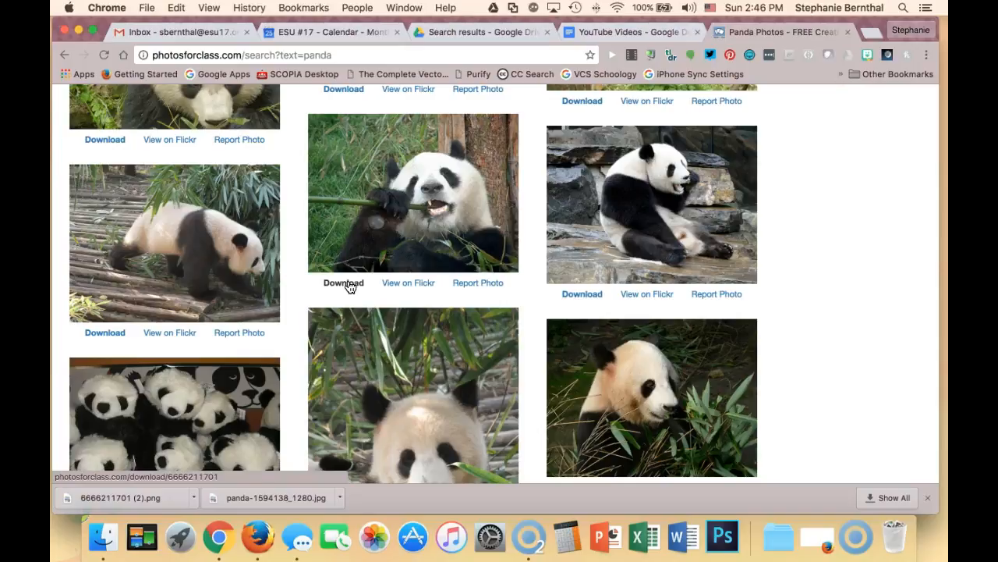
{"action": "mouse_move", "coordinate": [243, 366]}
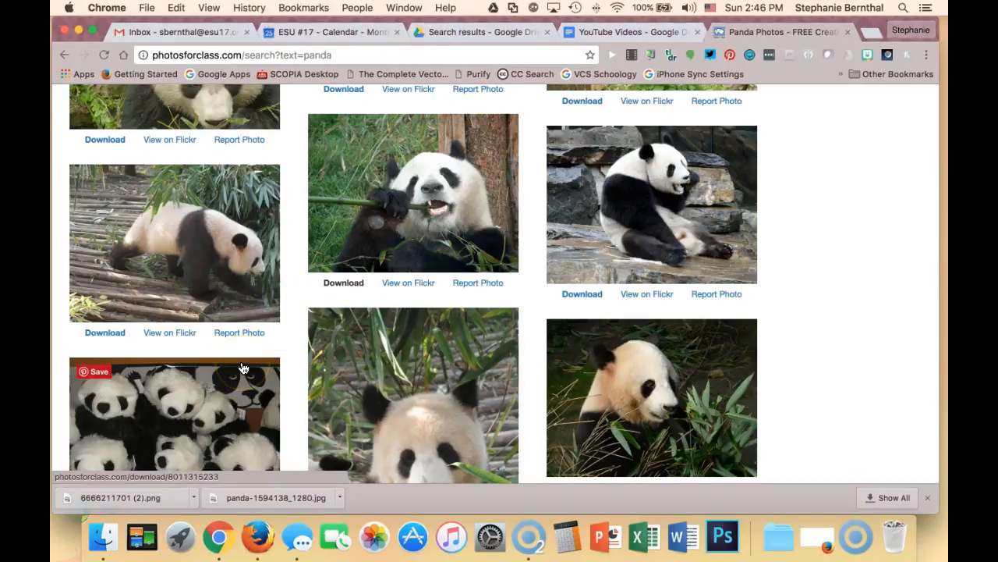
{"action": "mouse_move", "coordinate": [244, 367]}
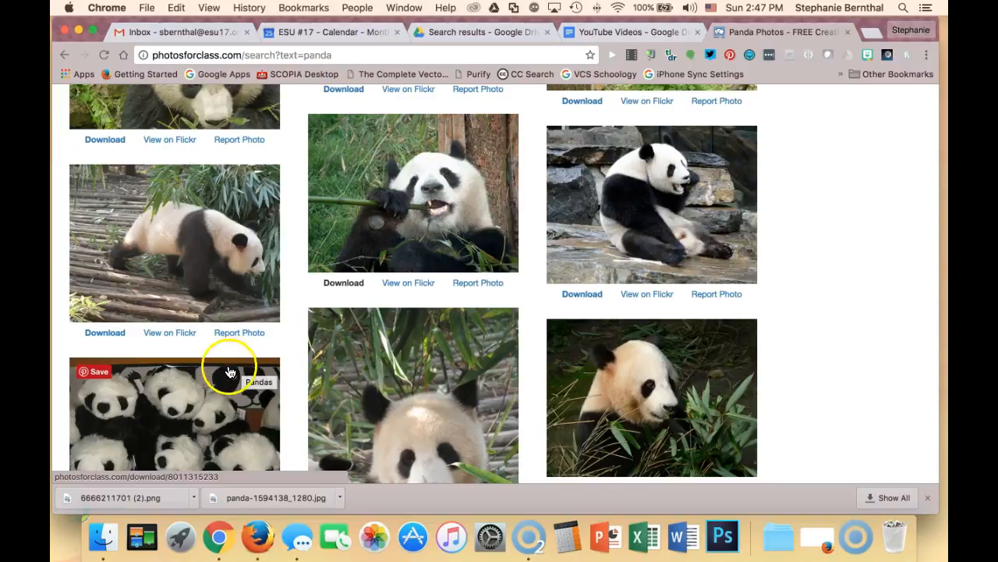
{"action": "mouse_move", "coordinate": [160, 496]}
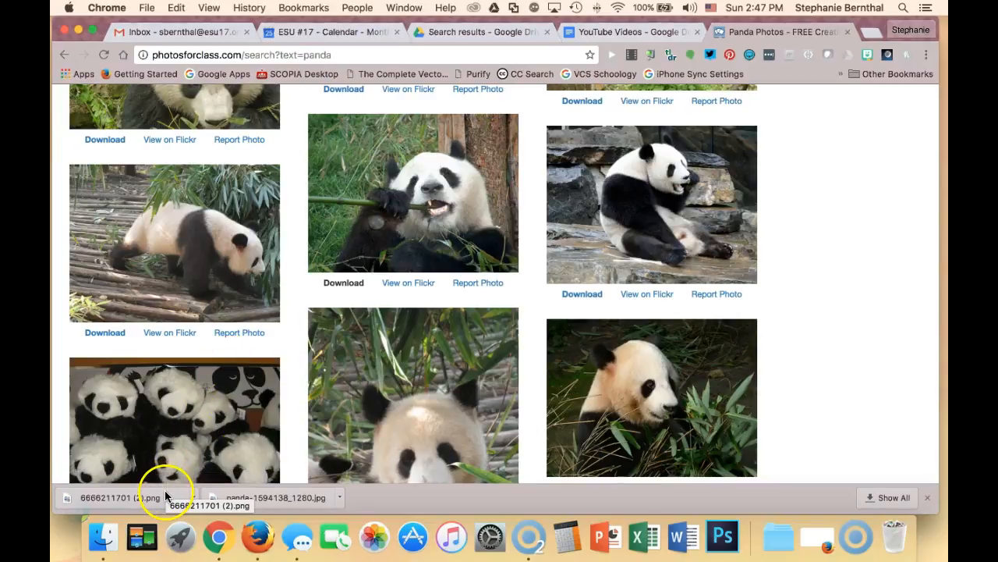
{"action": "left_click", "coordinate": [117, 496]}
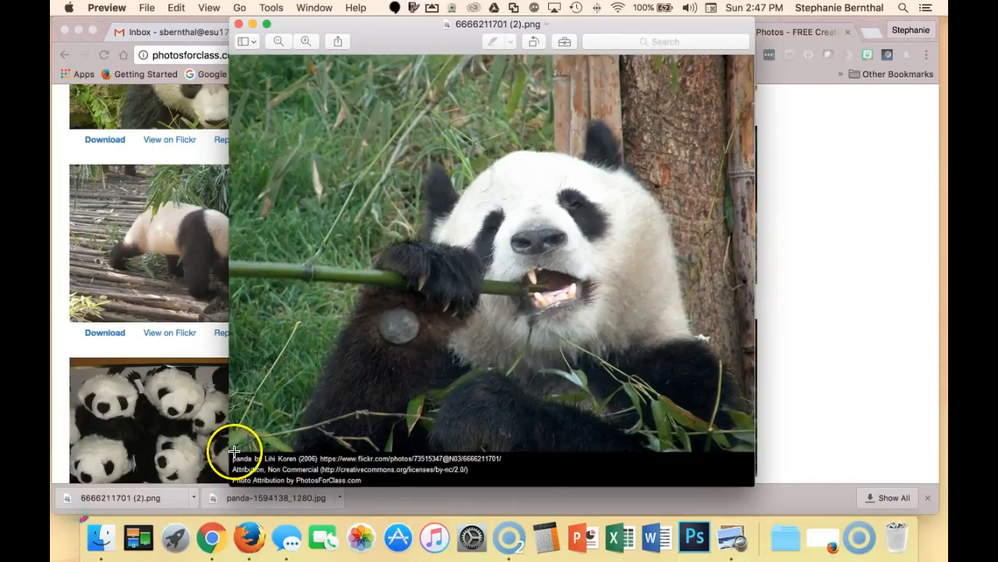
{"action": "mouse_move", "coordinate": [753, 477]}
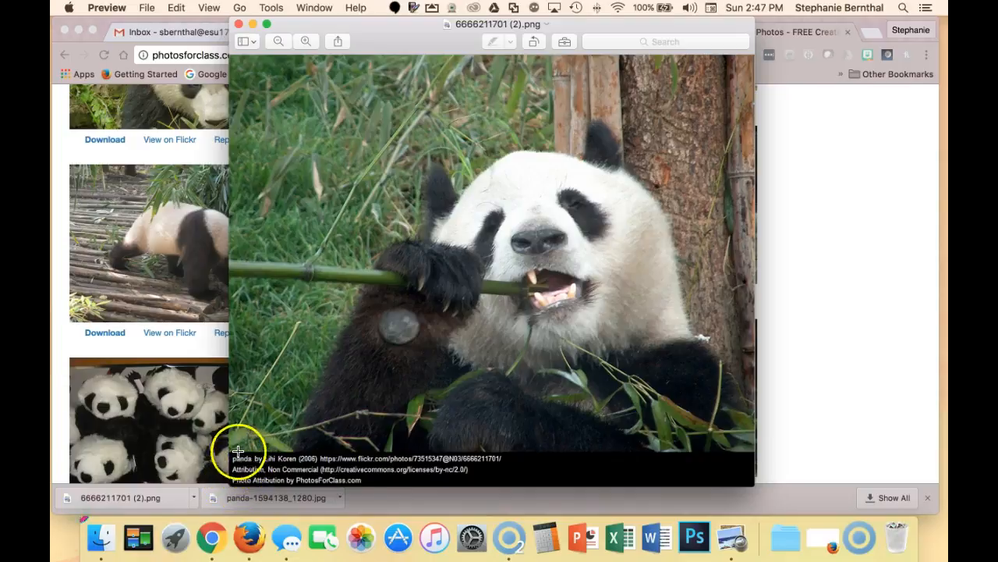
{"action": "mouse_move", "coordinate": [243, 458]}
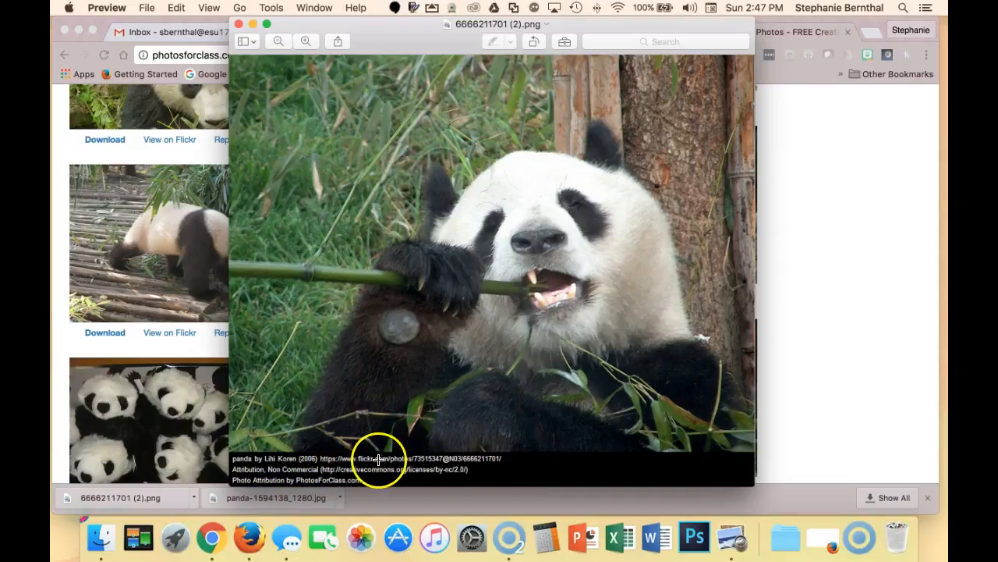
{"action": "mouse_move", "coordinate": [423, 477]}
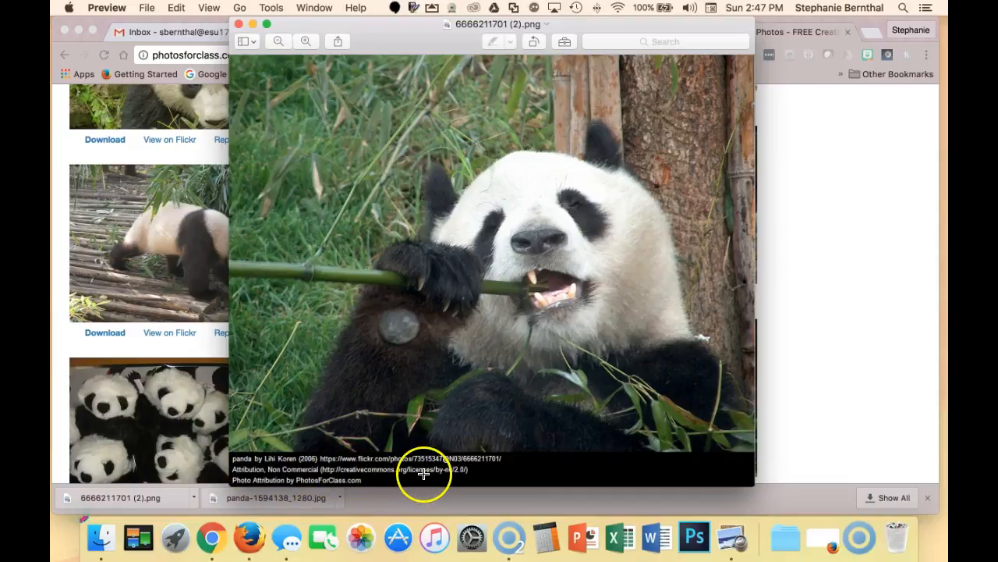